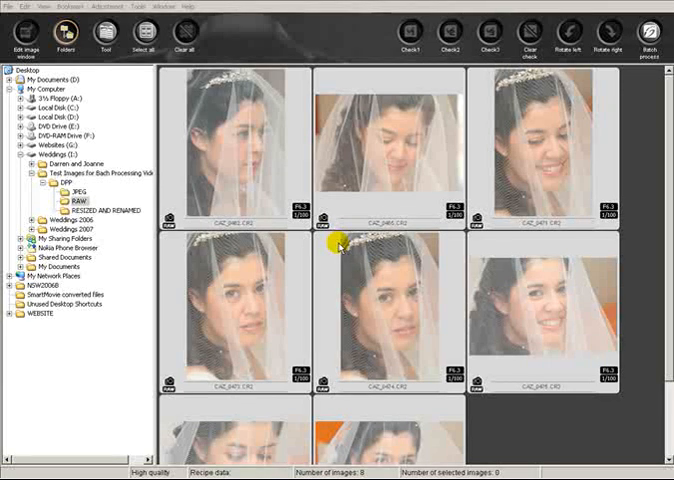
mouse_move(628, 222)
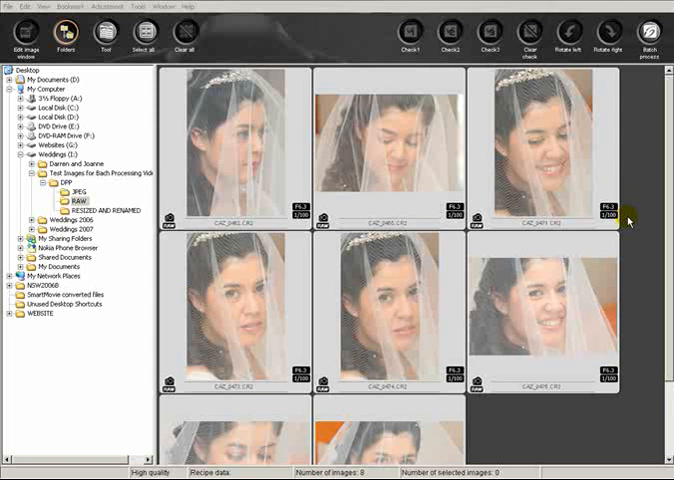
mouse_move(284, 344)
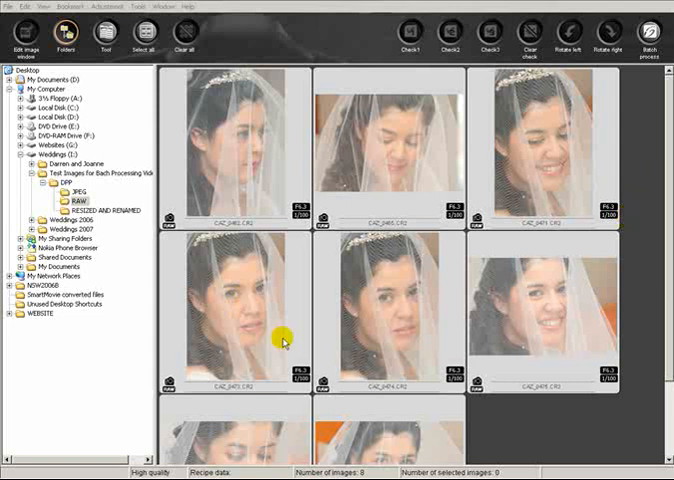
mouse_move(348, 272)
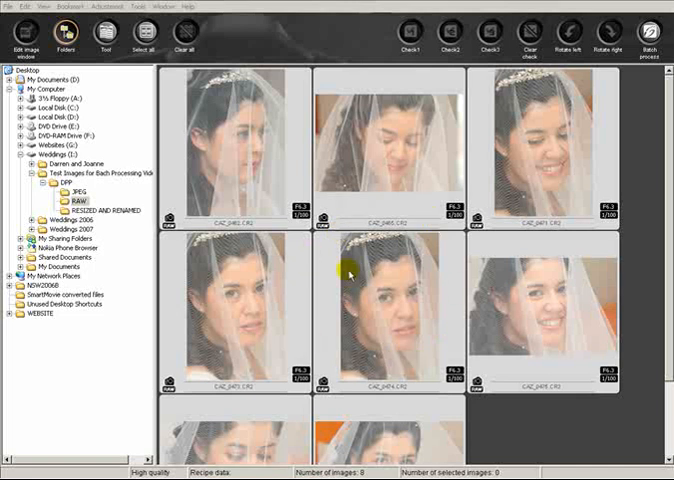
mouse_move(368, 272)
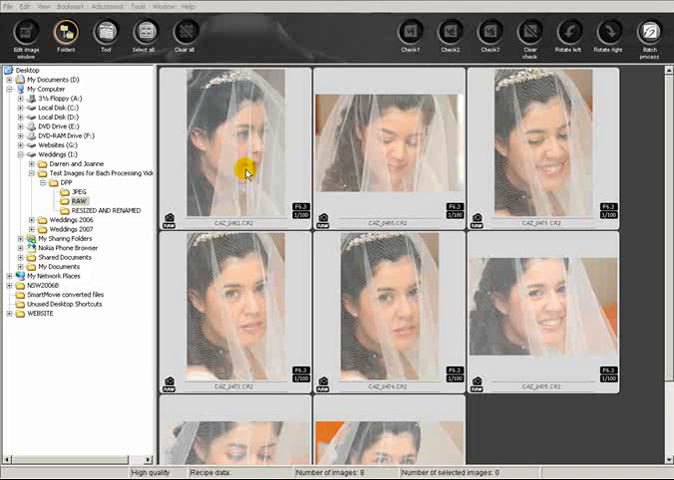
Edit the first bride photo: tighten brightness levels and change its white balance preset
left_click(240, 156)
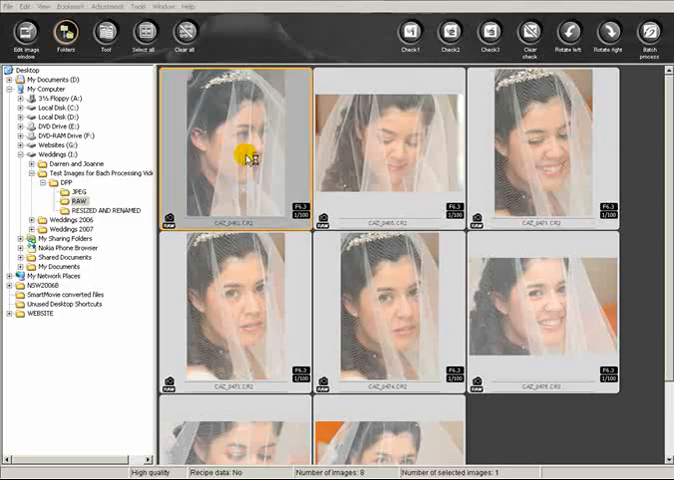
double_click(242, 150)
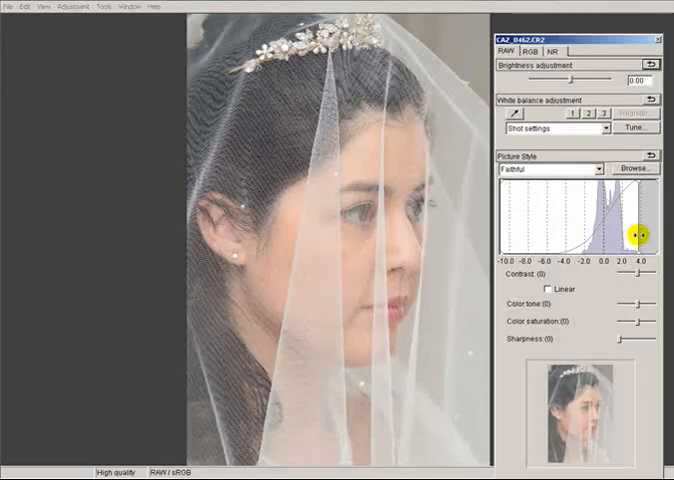
left_click_drag(636, 232, 576, 228)
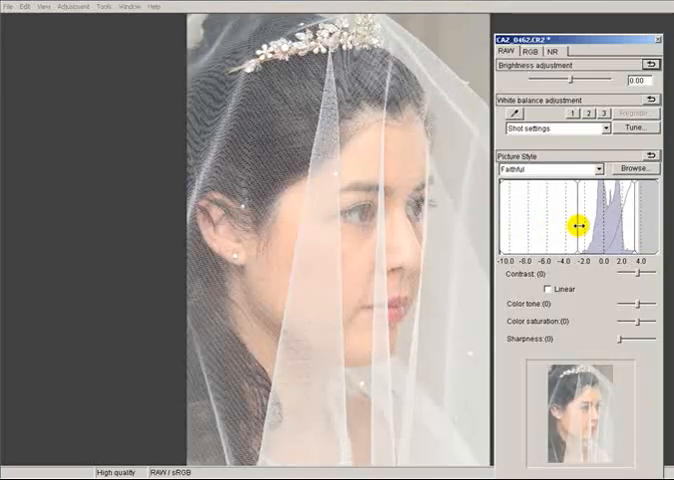
left_click(504, 118)
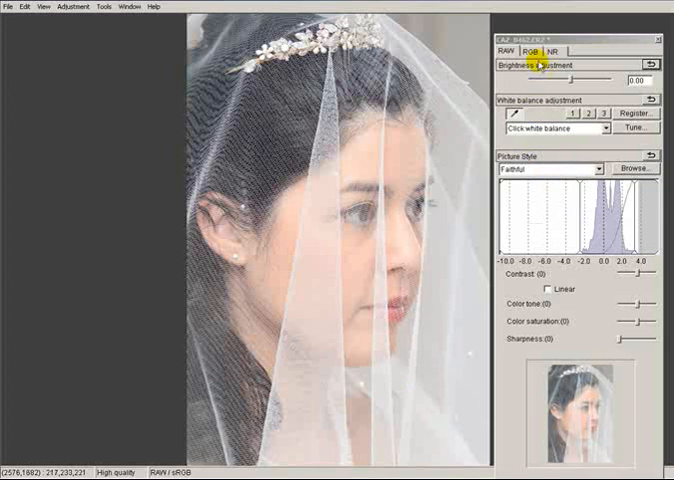
Nudge the RGB tone curve and raise the photo's colour saturation
left_click(534, 52)
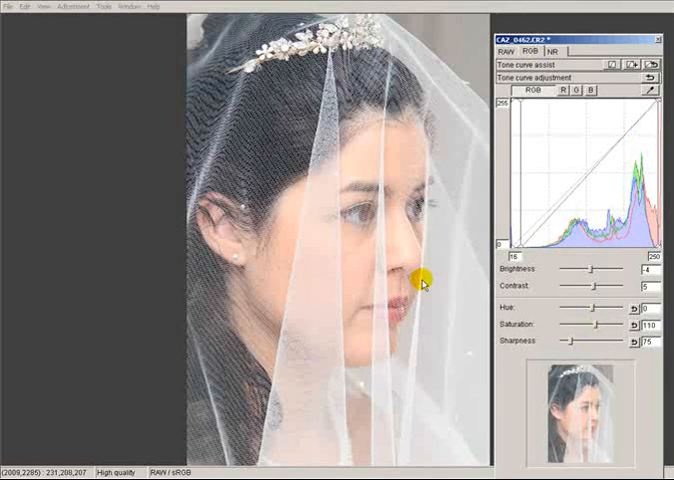
left_click_drag(596, 324, 584, 324)
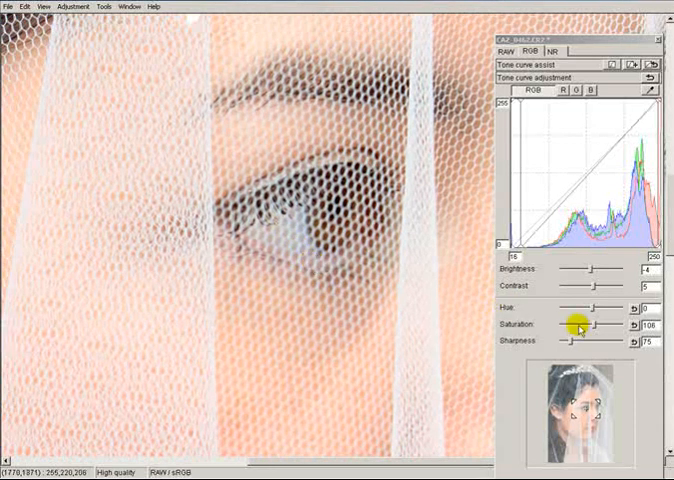
left_click_drag(564, 342, 596, 342)
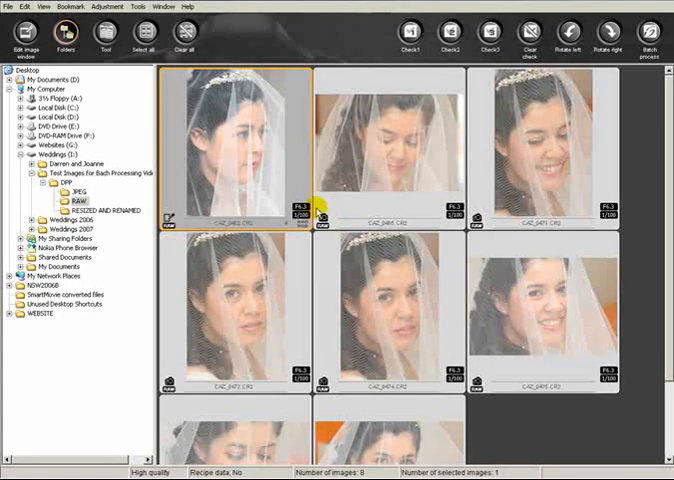
mouse_move(450, 356)
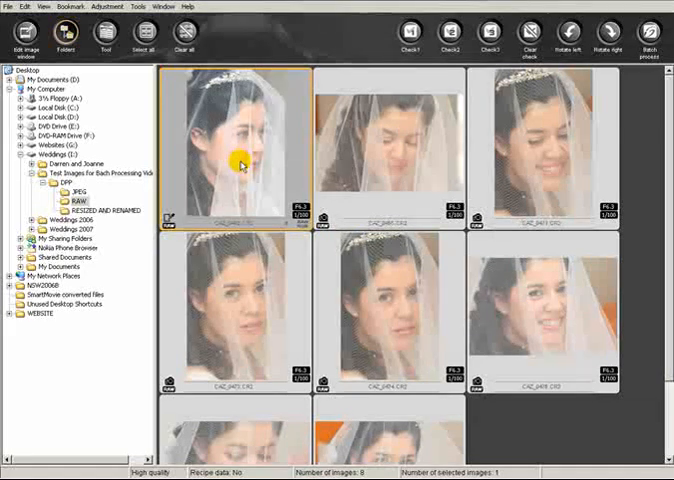
mouse_move(340, 294)
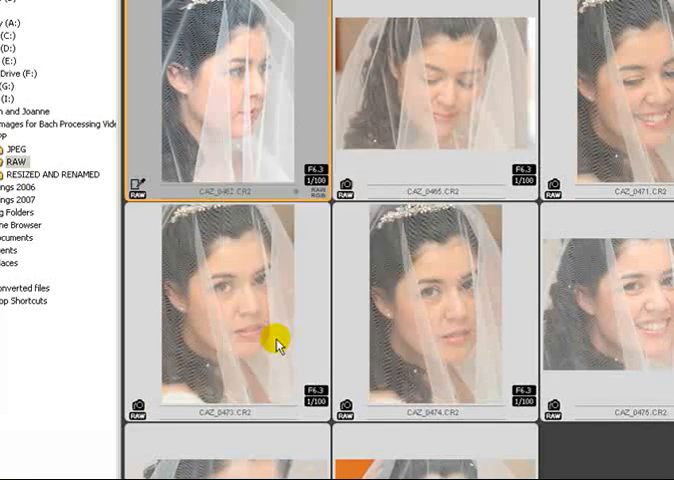
mouse_move(436, 126)
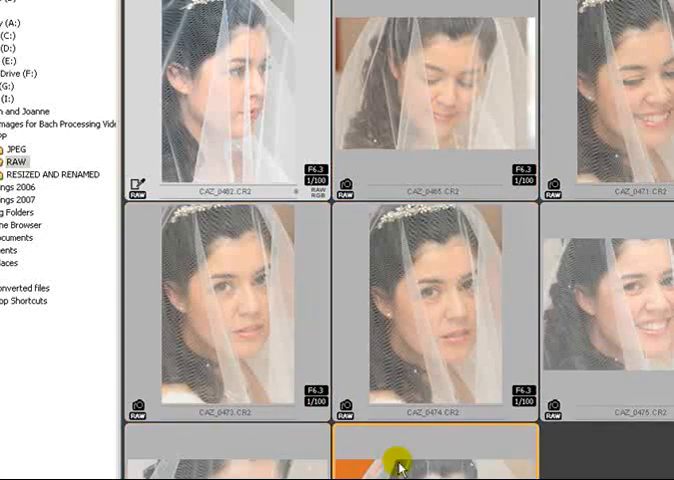
Paste the first photo's recipe onto the selected photos and confirm applying it to all
right_click(410, 296)
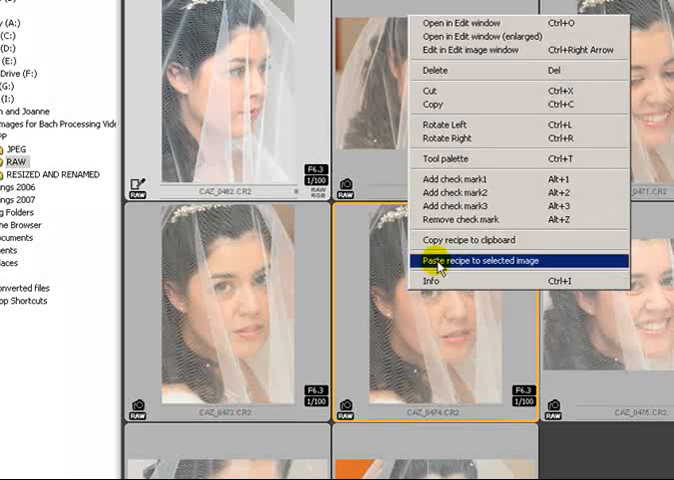
left_click(488, 260)
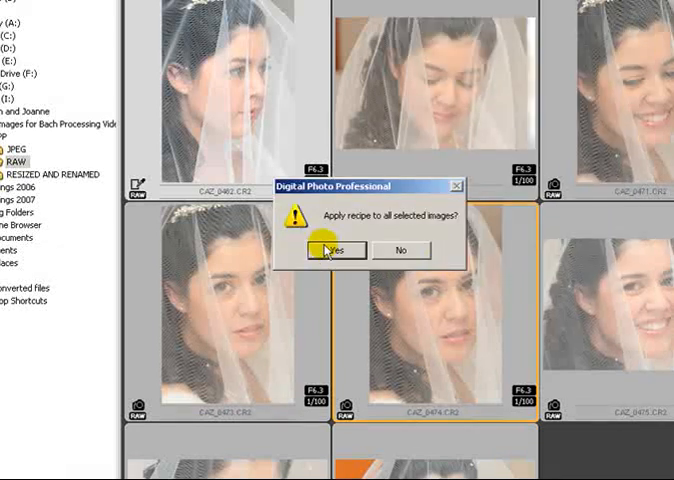
left_click(336, 250)
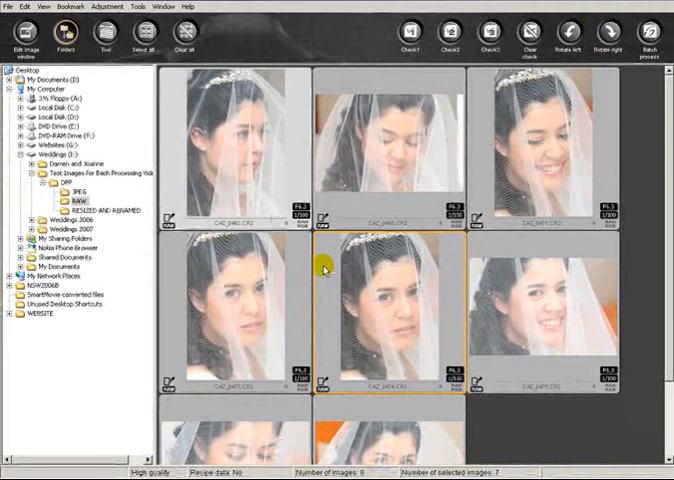
mouse_move(356, 350)
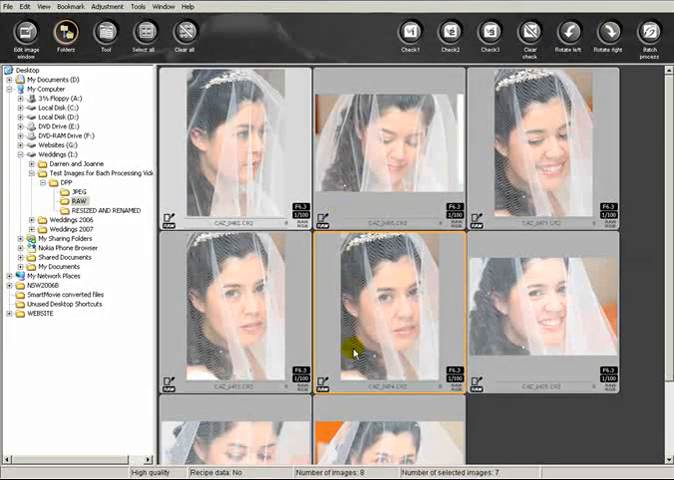
mouse_move(210, 176)
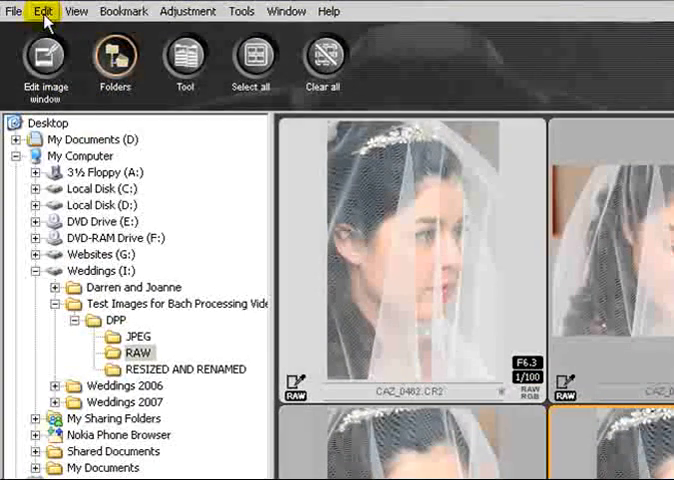
left_click(42, 12)
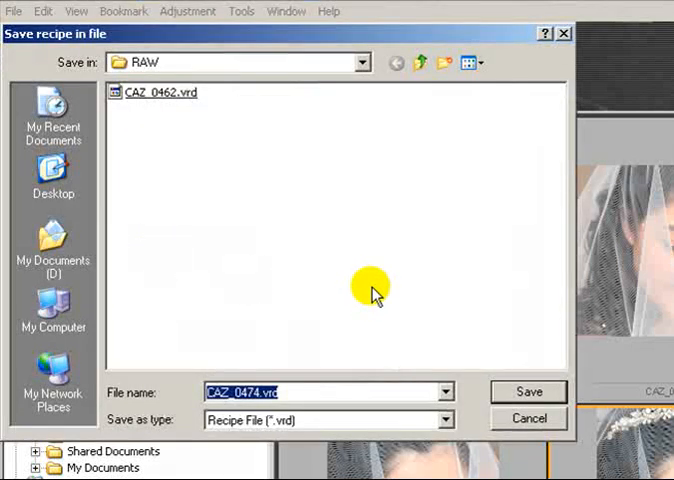
mouse_move(370, 356)
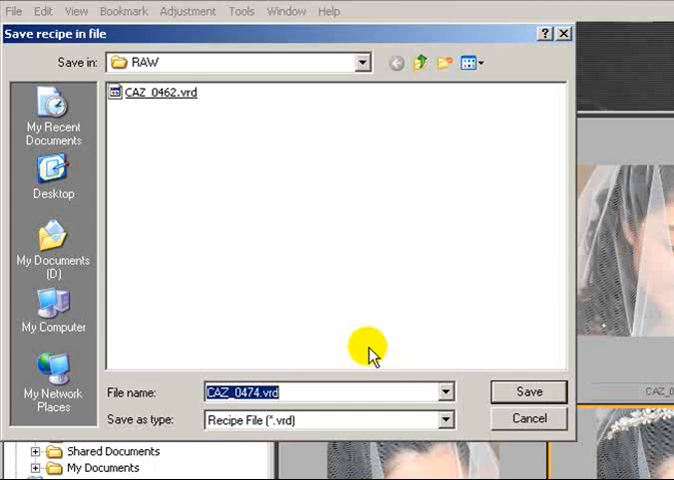
mouse_move(236, 222)
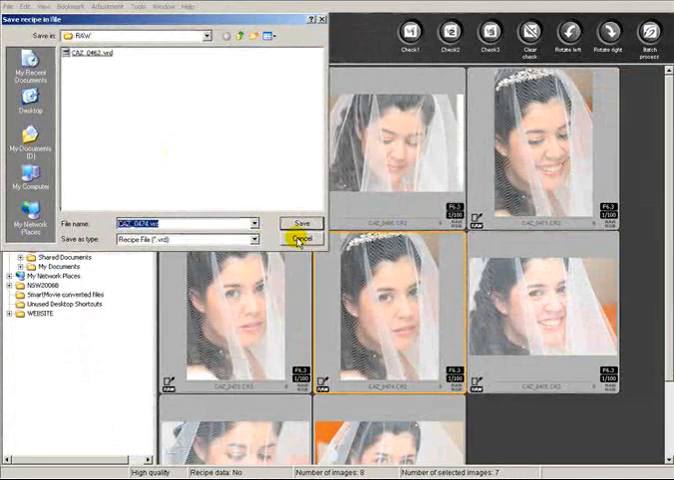
left_click(300, 236)
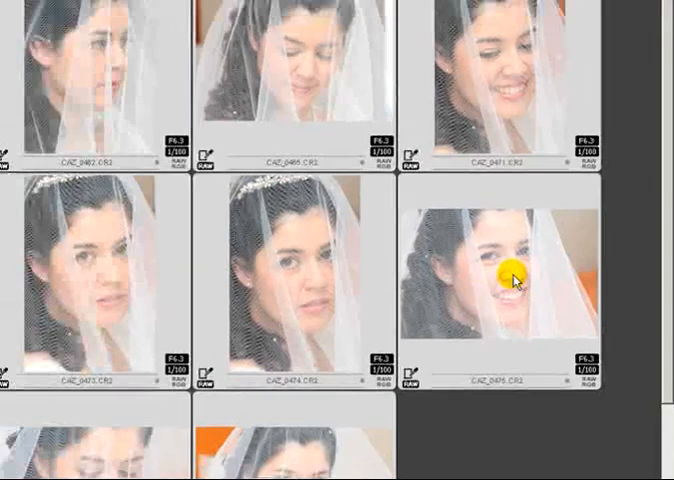
double_click(500, 280)
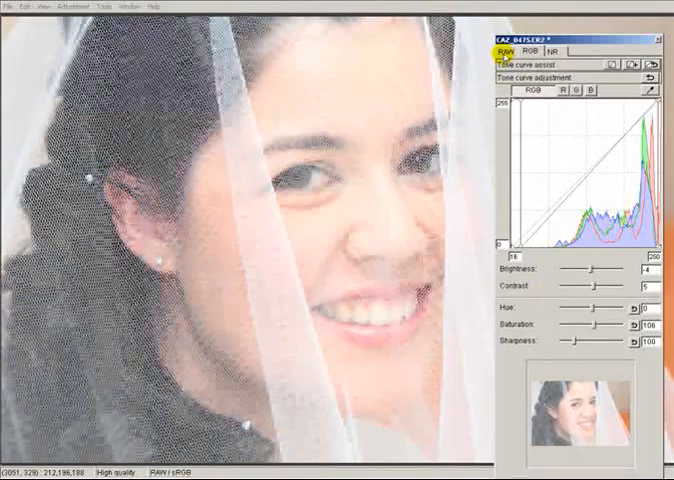
left_click(504, 50)
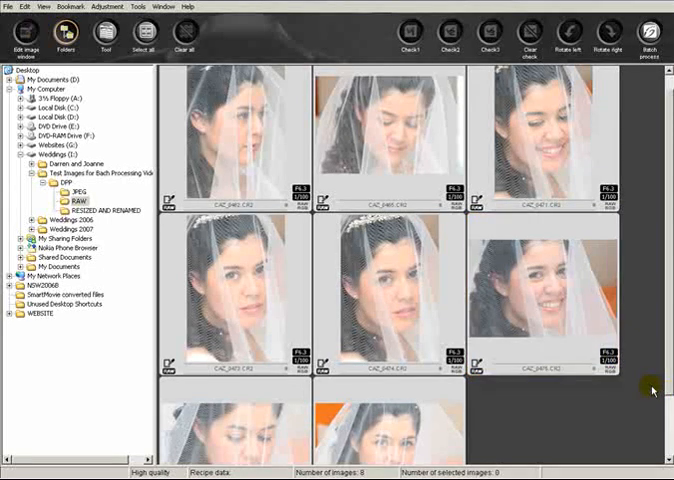
mouse_move(596, 420)
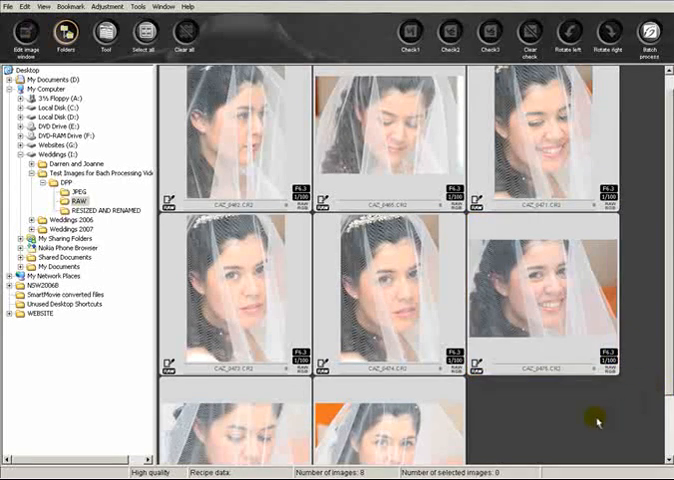
Start Batch process from the File menu and set the JPEG folder as the destination
left_click(244, 140)
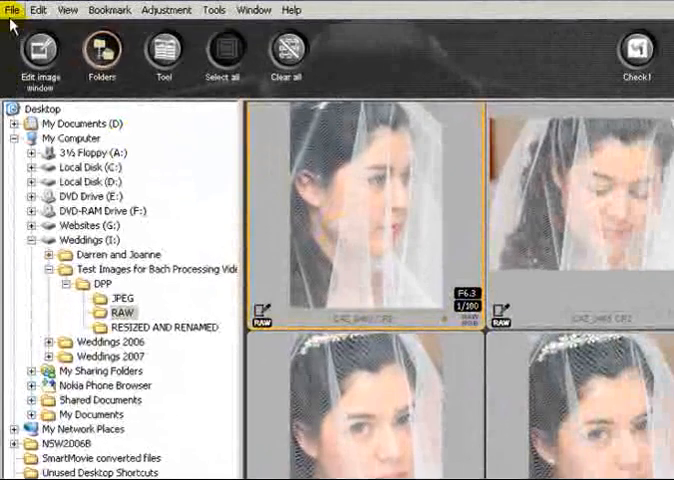
left_click(14, 8)
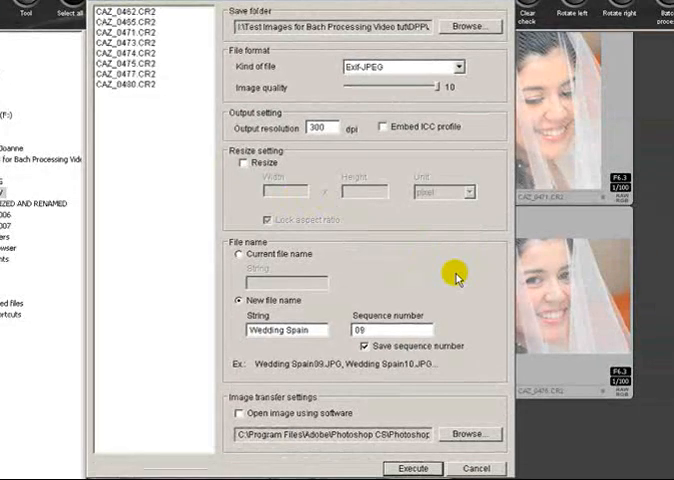
mouse_move(308, 146)
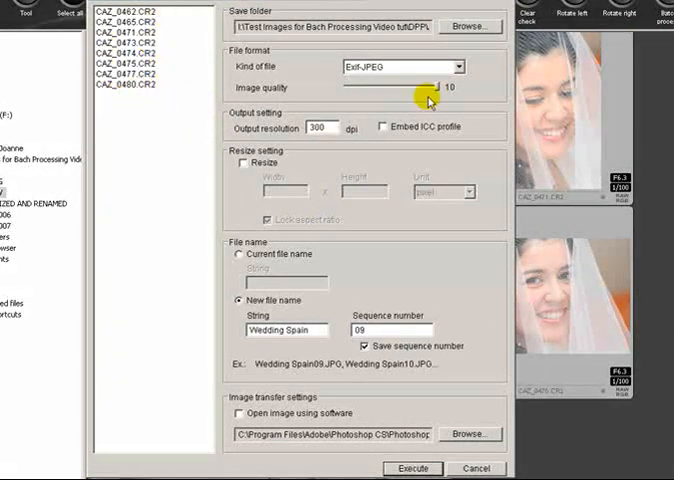
left_click(468, 26)
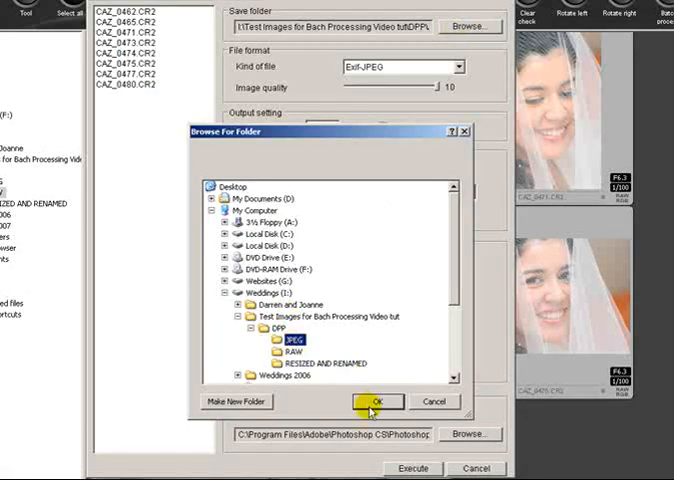
left_click(378, 400)
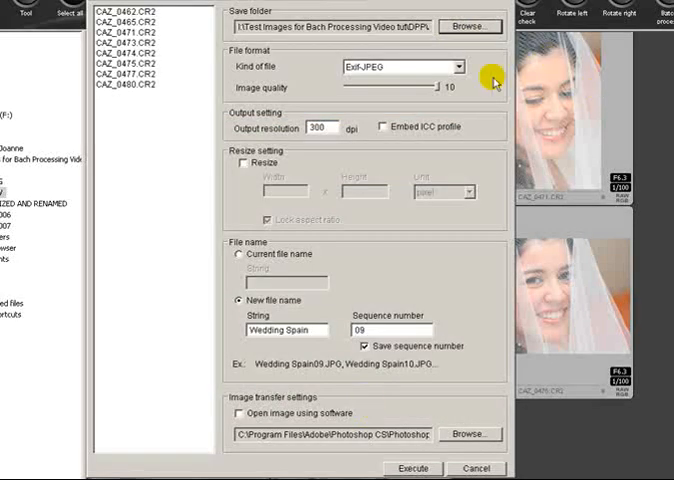
mouse_move(324, 120)
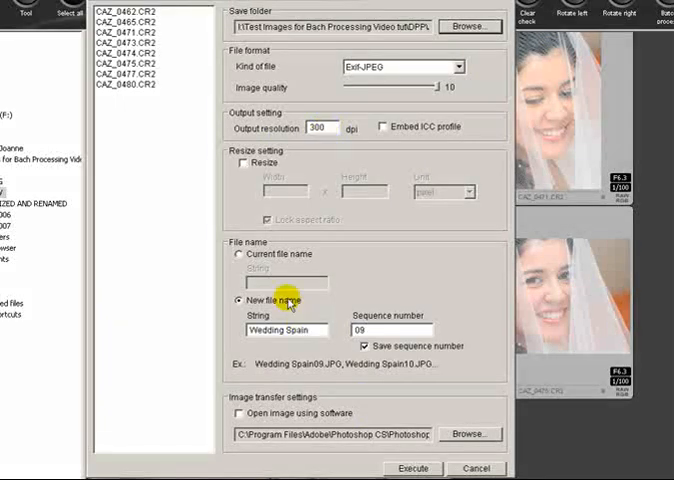
Enable resizing of the exported images with a height of 600
left_click(242, 160)
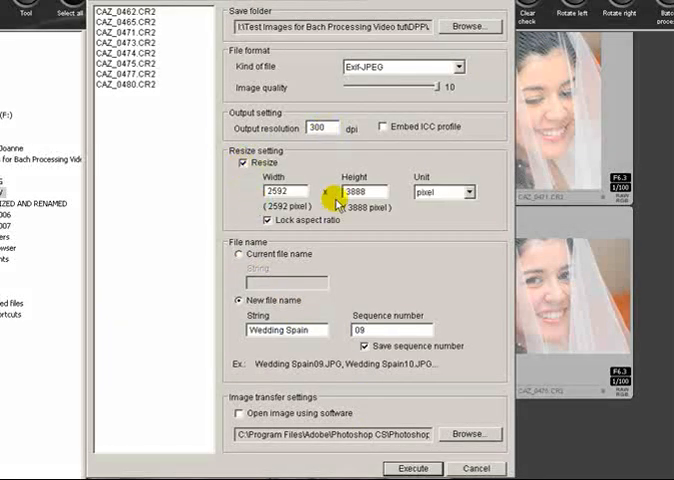
triple_click(372, 192)
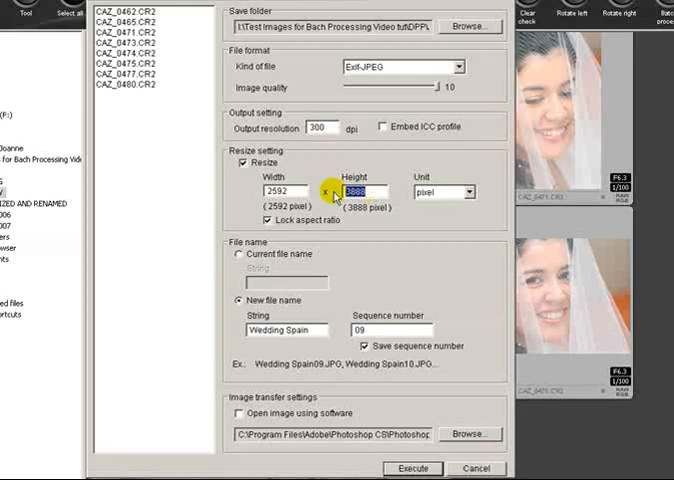
type("600")
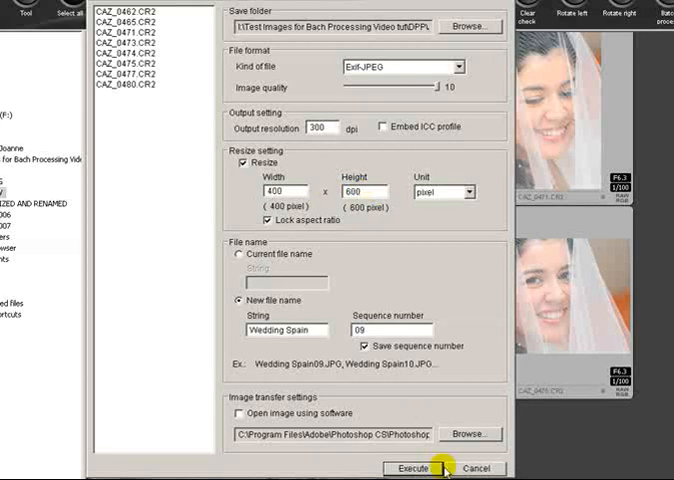
mouse_move(440, 332)
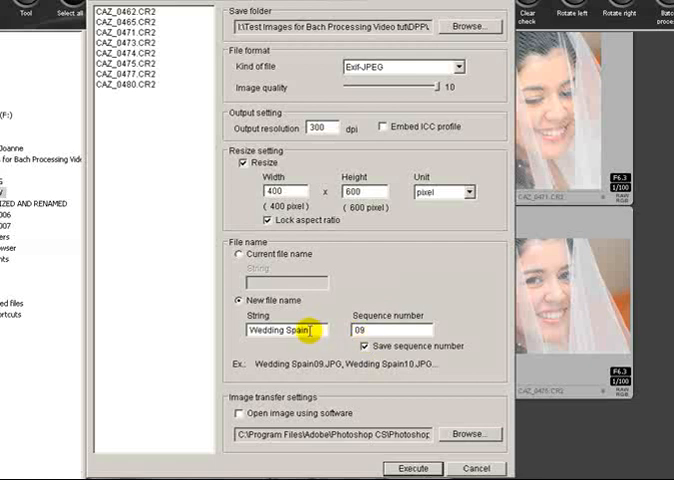
mouse_move(454, 380)
type("01")
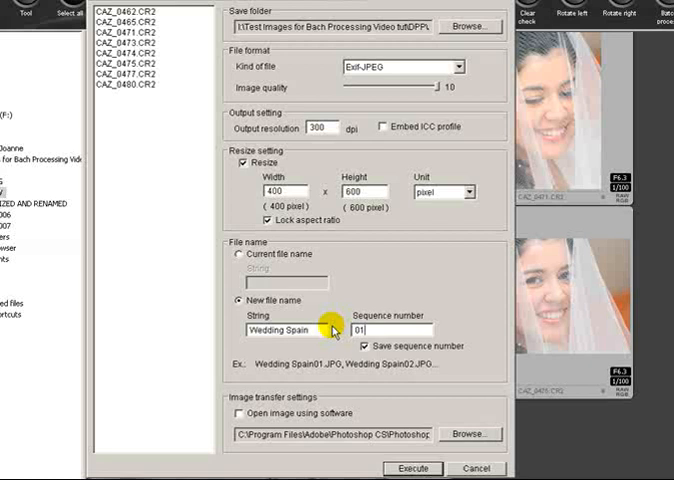
mouse_move(324, 348)
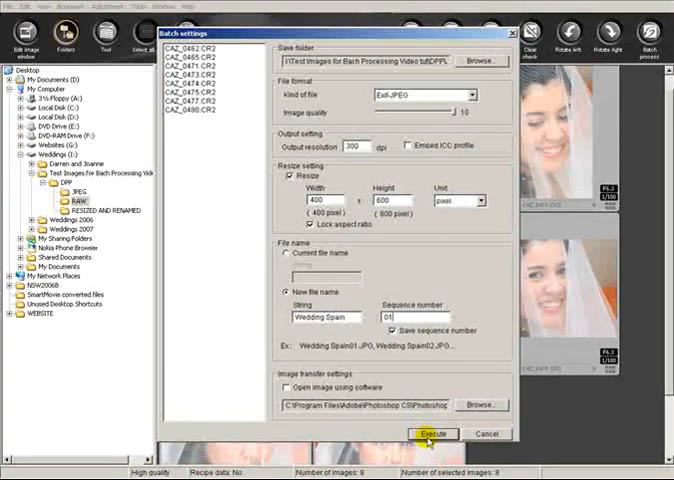
Execute the batch export of the wedding photos to JPEG
left_click(432, 434)
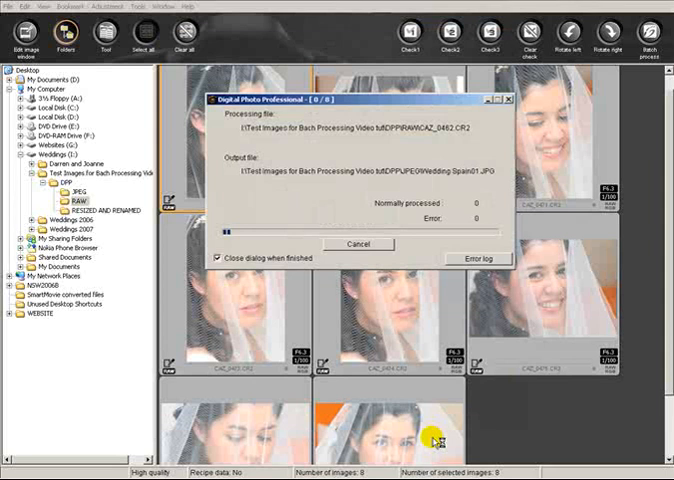
mouse_move(444, 336)
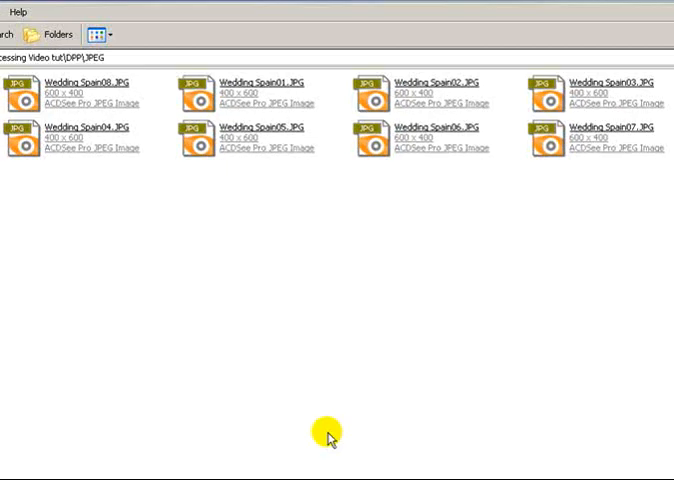
mouse_move(98, 192)
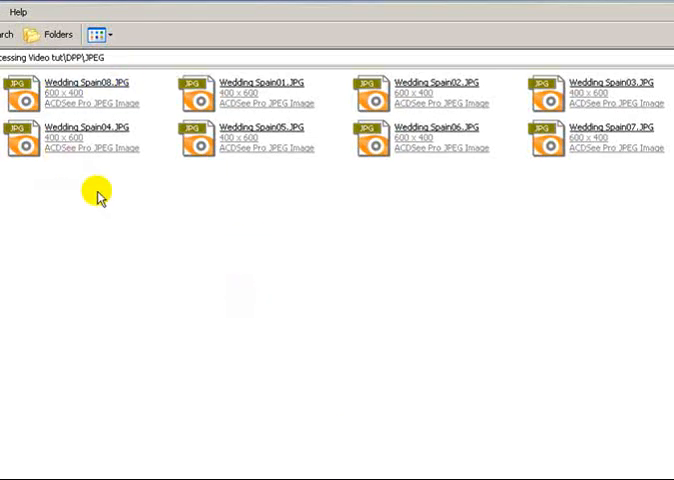
Arrange the exported Wedding Spain JPEGs by name in the folder window
right_click(100, 192)
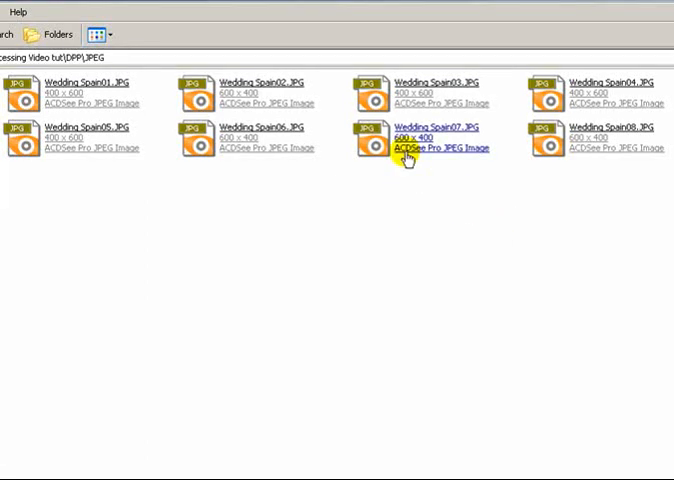
mouse_move(388, 258)
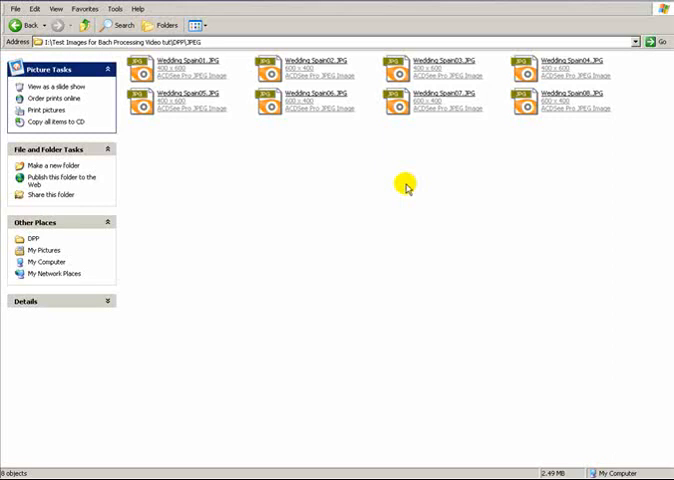
mouse_move(336, 178)
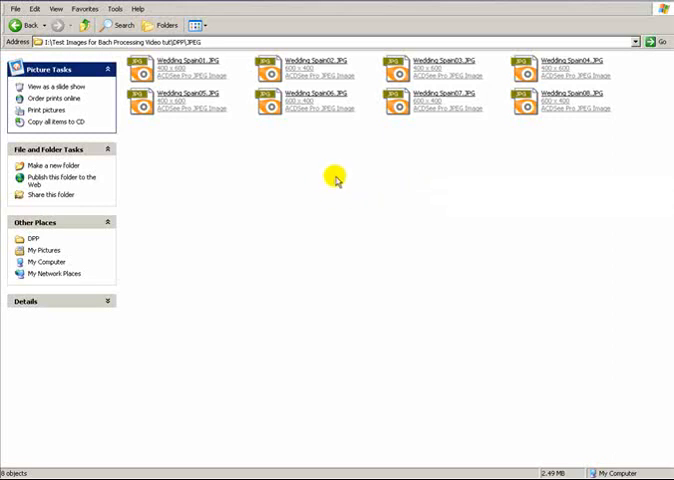